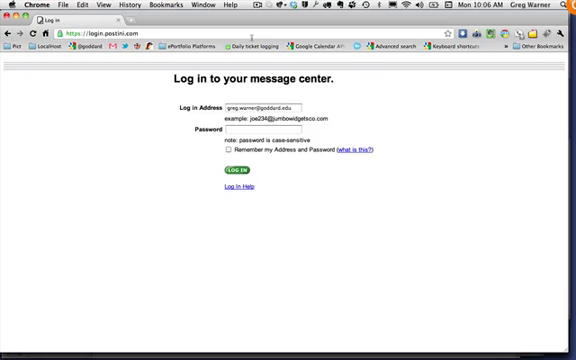
Fill the Log in Address field with the saved address from autocomplete.
left_click(267, 104)
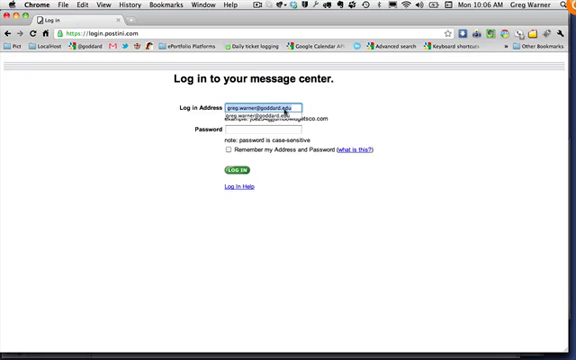
left_click(270, 130)
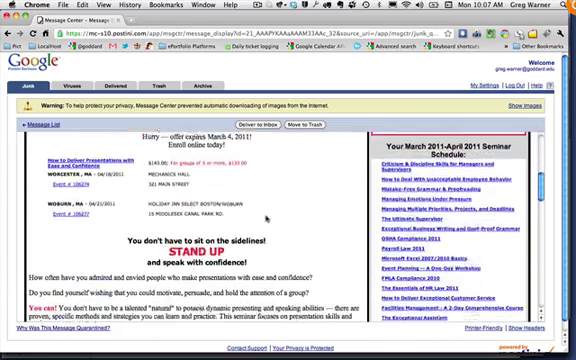
Scroll down through the open seminar promotion message before trashing it.
scroll("down", 3)
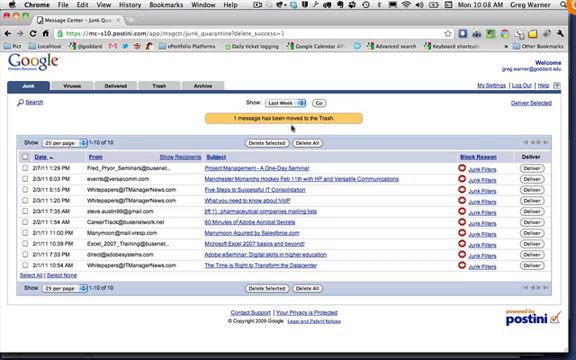
mouse_move(355, 205)
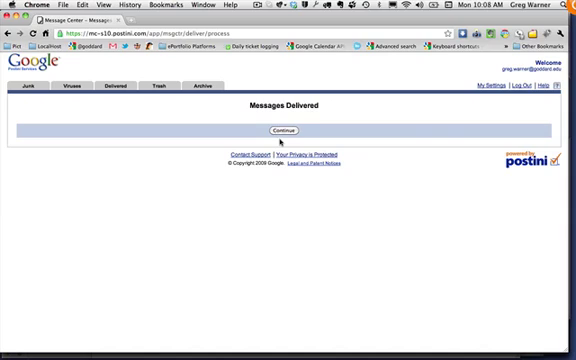
Dismiss the delivery confirmation and go to the My Settings overview.
left_click(285, 130)
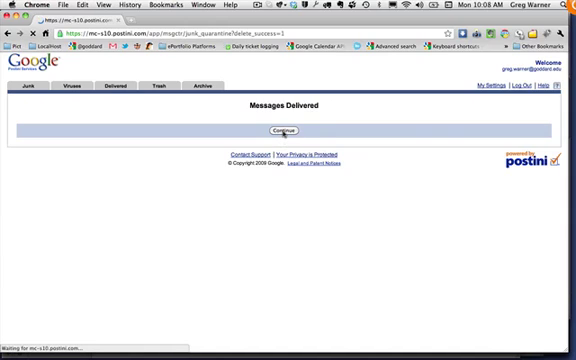
left_click(280, 128)
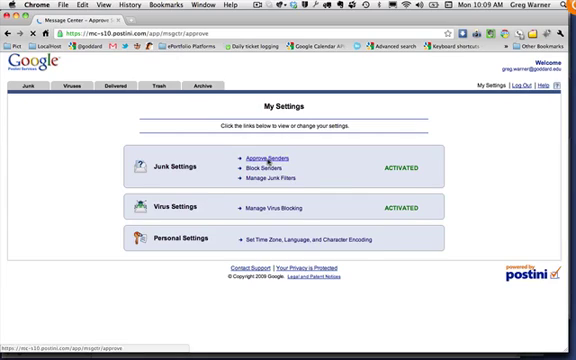
left_click(271, 155)
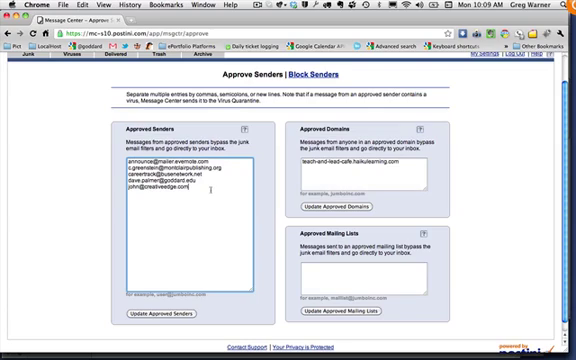
type("scott")
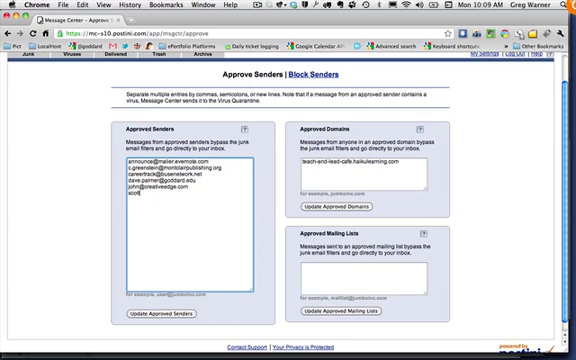
type(".blancha")
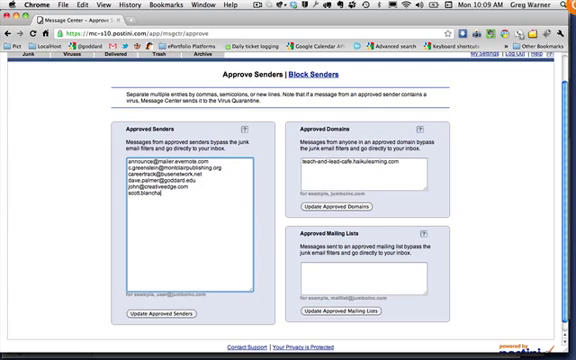